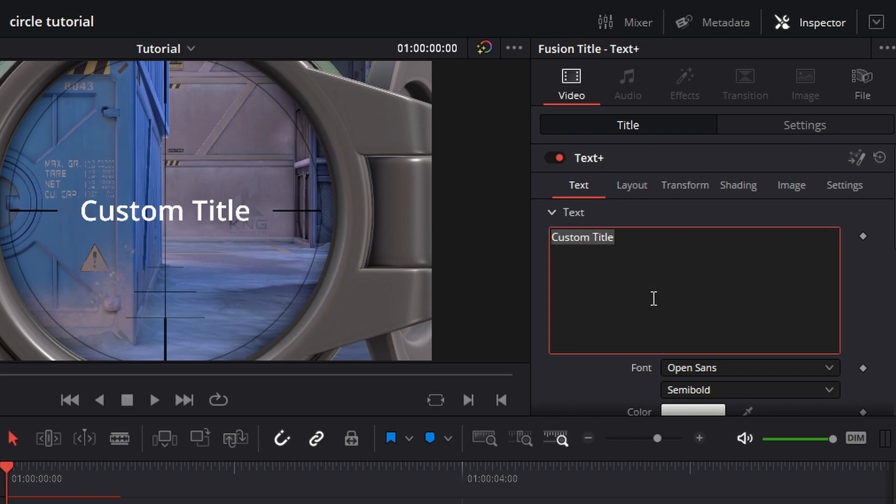
- Replace the Custom Title placeholder with the text 'TUTORIAL'
text(TUT)
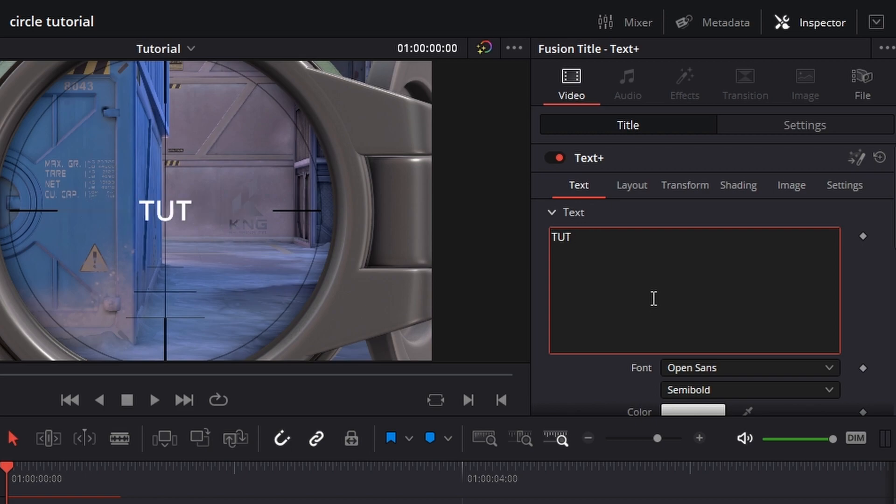
text(ORIAL)
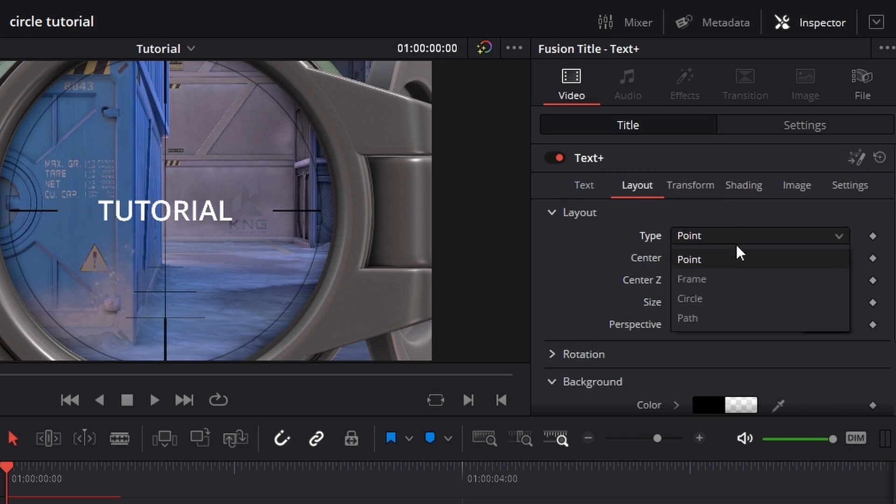
- Change the Layout Type from Point to Circle so TUTORIAL wraps around a ring
click(689, 298)
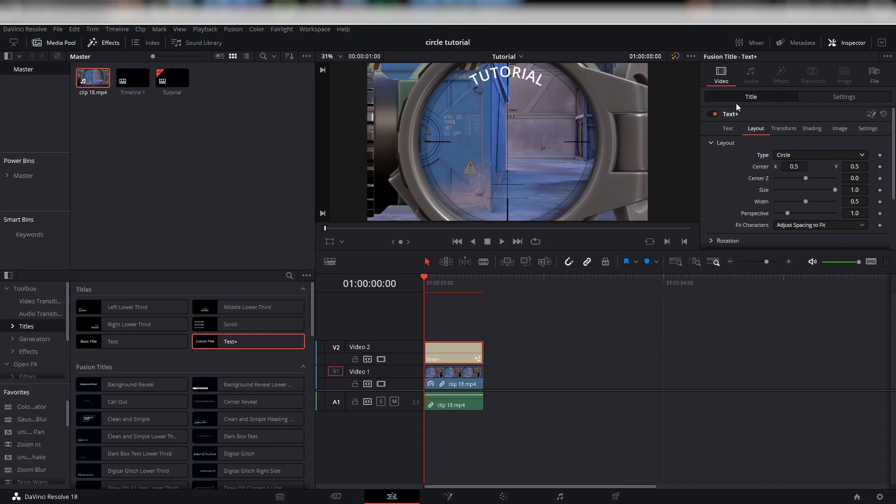
click(728, 128)
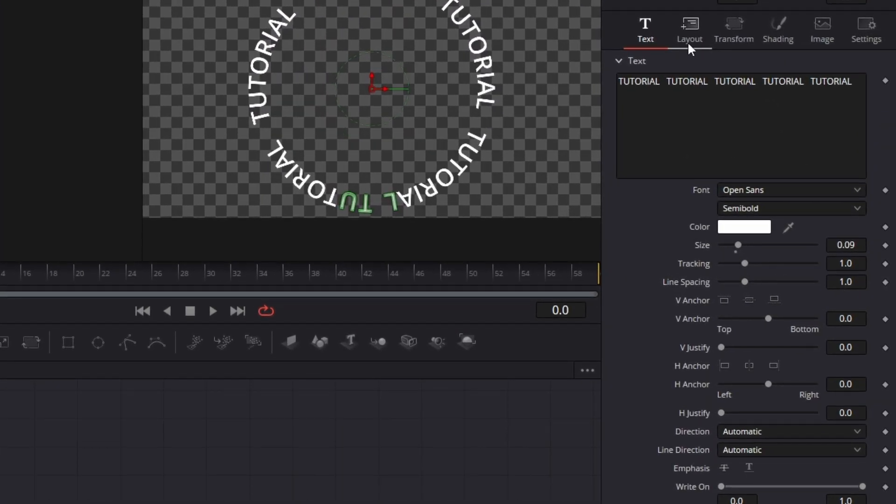
- Keyframe Layout Rotation Z from 0 at frame 0 to -180 at the last frame
click(688, 29)
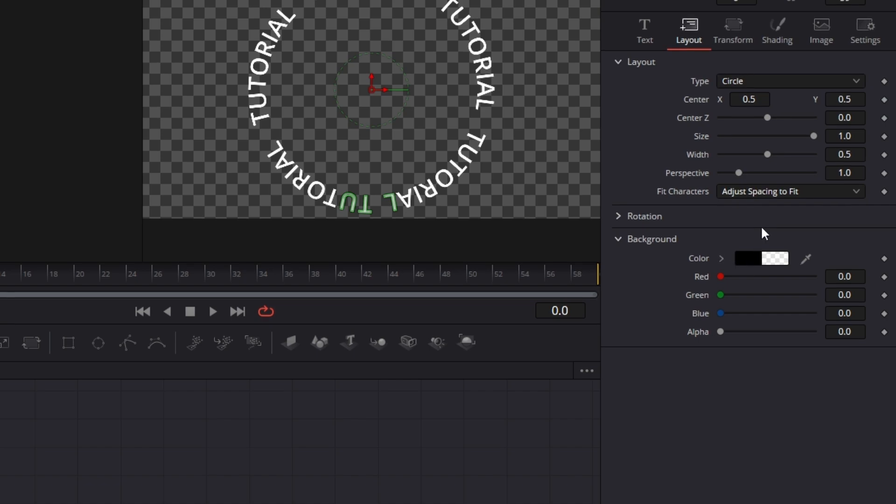
click(642, 216)
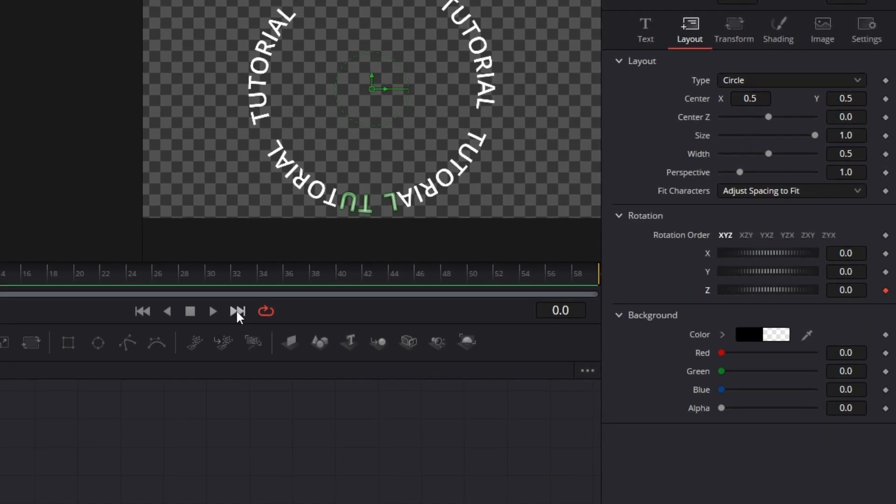
click(237, 312)
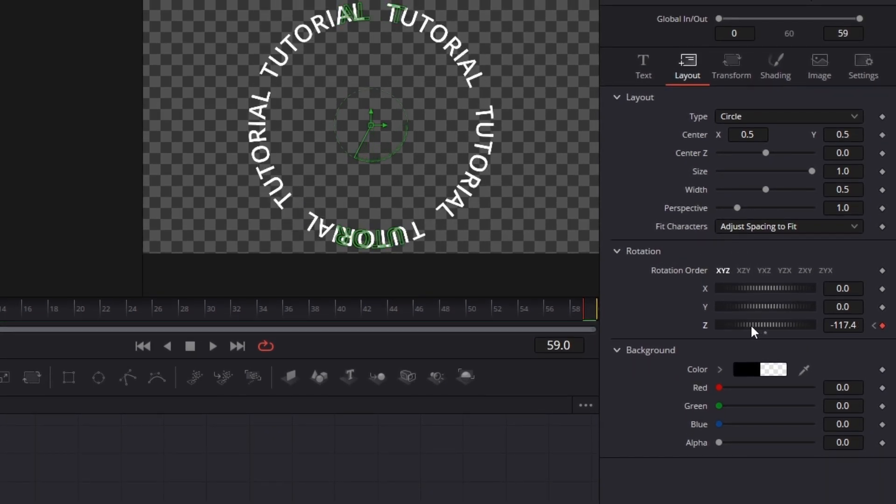
drag(753, 331, 737, 332)
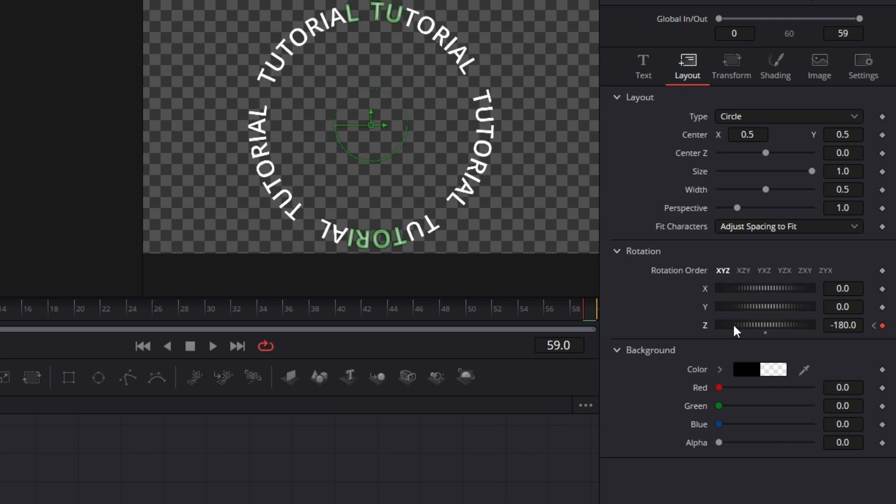
mouse_move(842, 340)
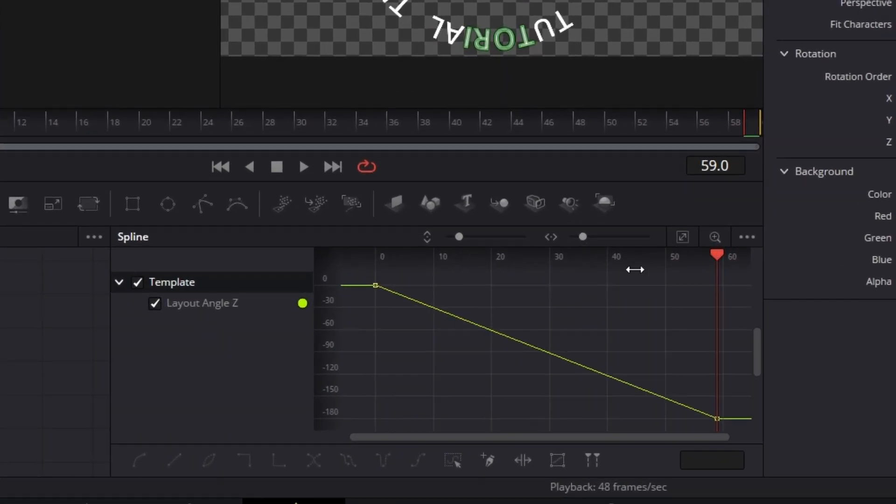
- Reshape the Layout Angle Z spline handles into an eased in-and-out curve
drag(376, 285, 392, 360)
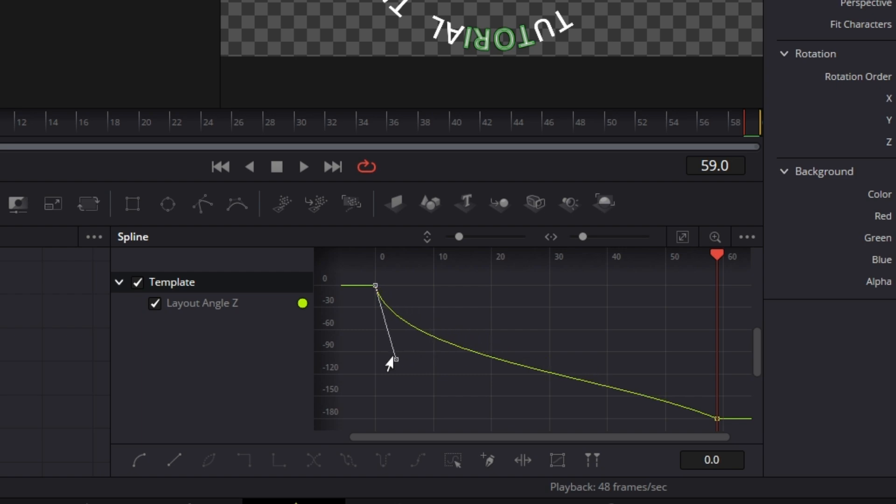
drag(394, 360, 640, 394)
text(glow)
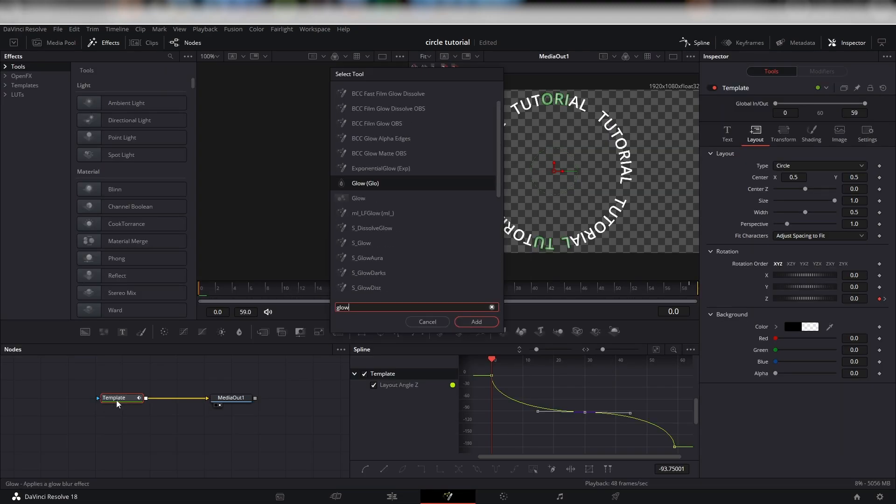
- Add a Glow tool and push the colour wheel toward green
click(476, 321)
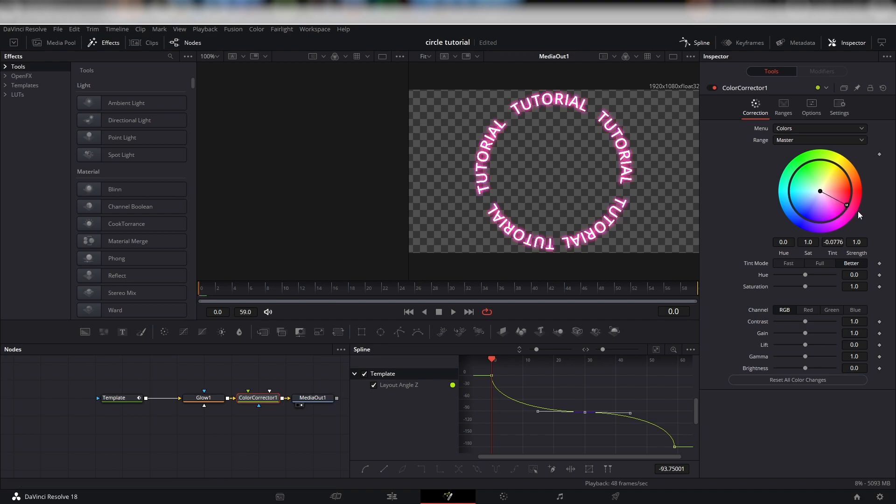
drag(847, 204, 791, 177)
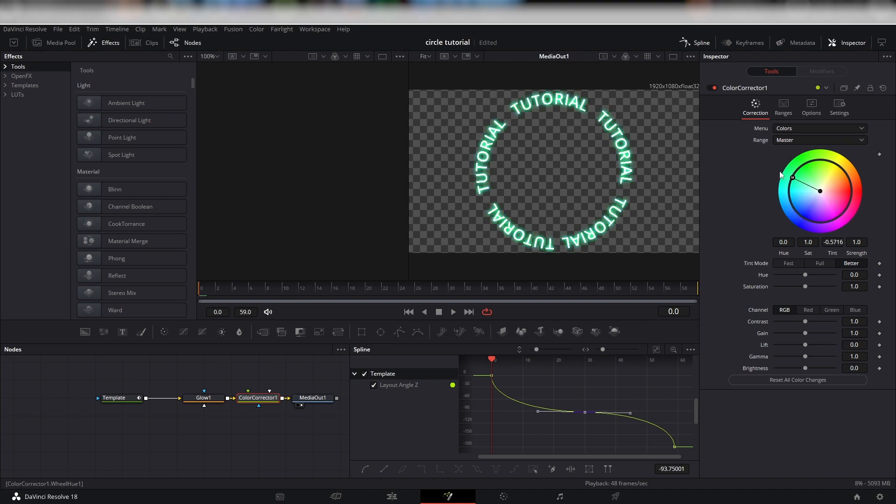
drag(779, 175, 807, 179)
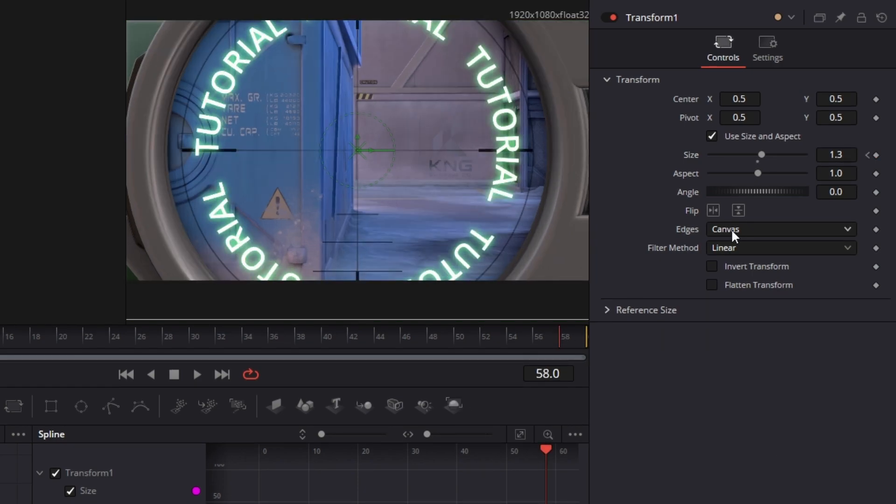
- Keyframe Transform Size from 1.3 at the start down to 1.0, eased
click(835, 155)
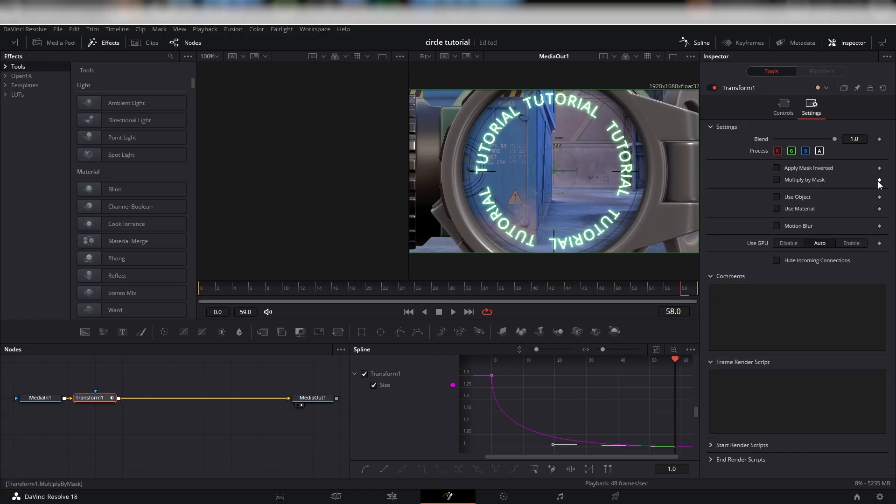
- Enable Motion Blur in Transform1's Settings tab
click(775, 225)
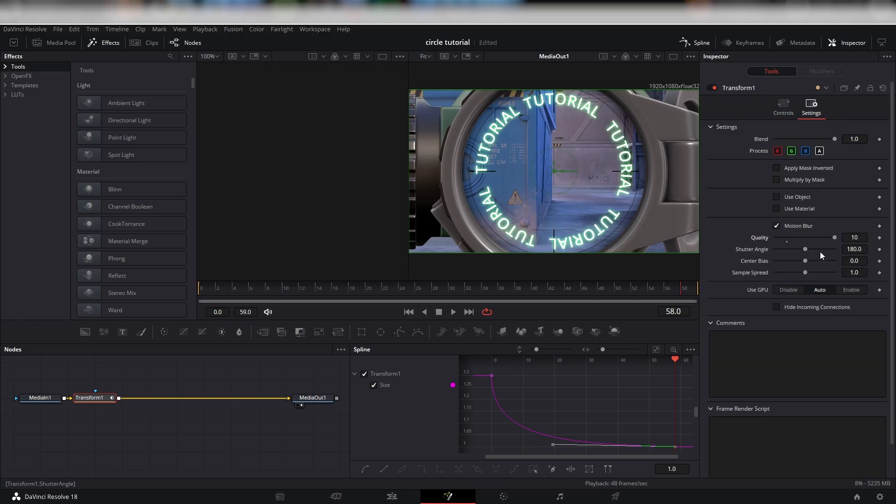